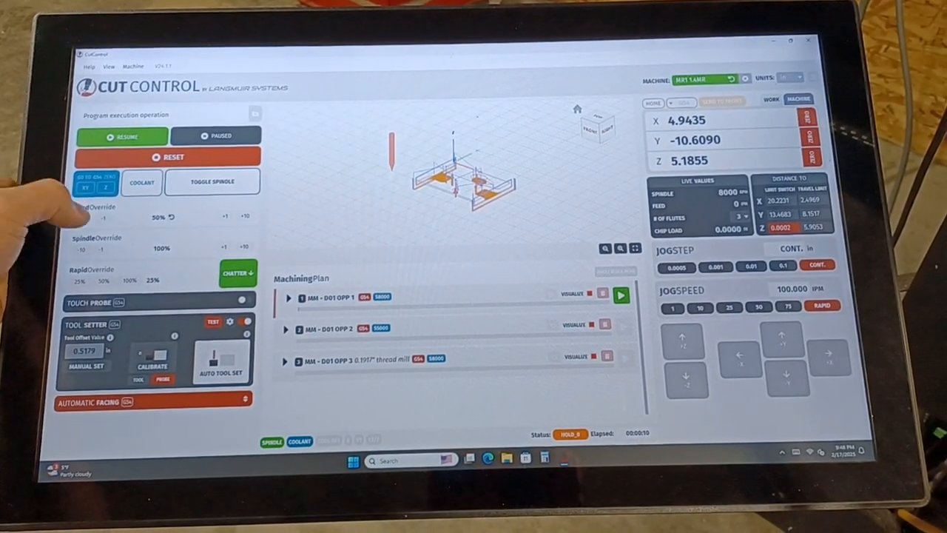
Lower the paused job's feed override from 50% to 30% using the -10 control.
left_click(98, 216)
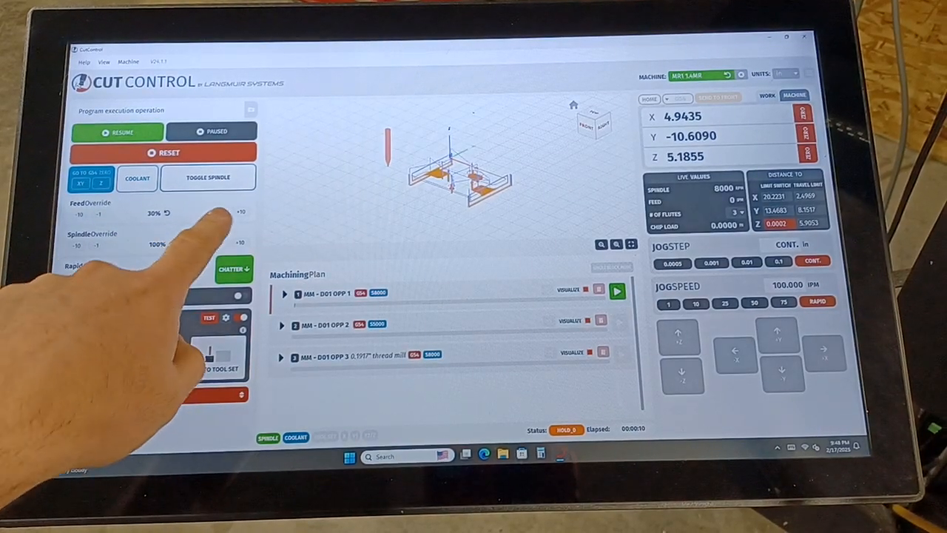